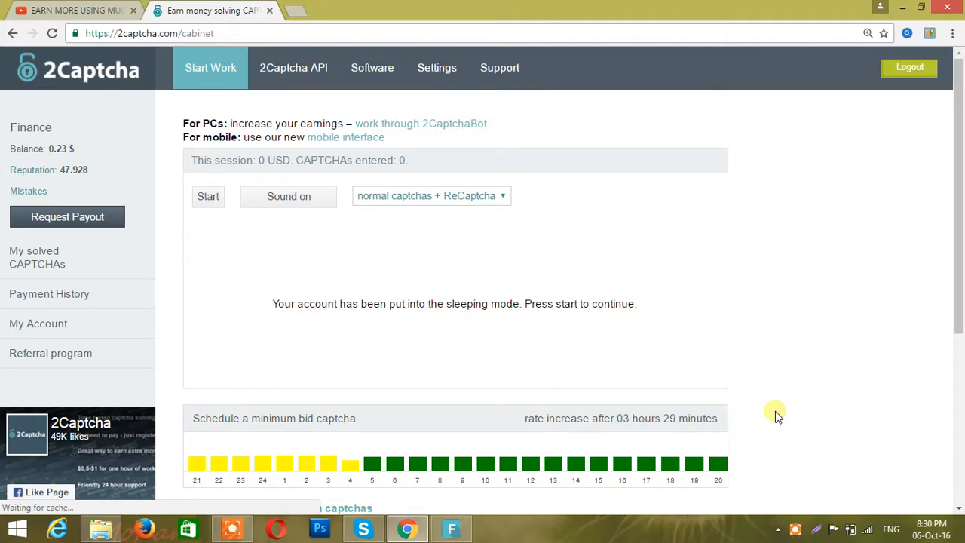
mouse_move(920, 250)
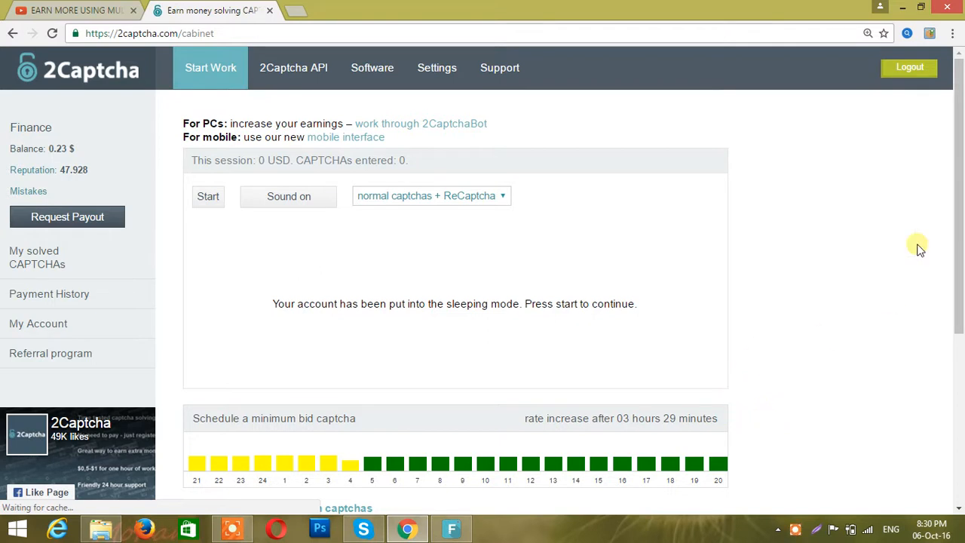
mouse_move(501, 68)
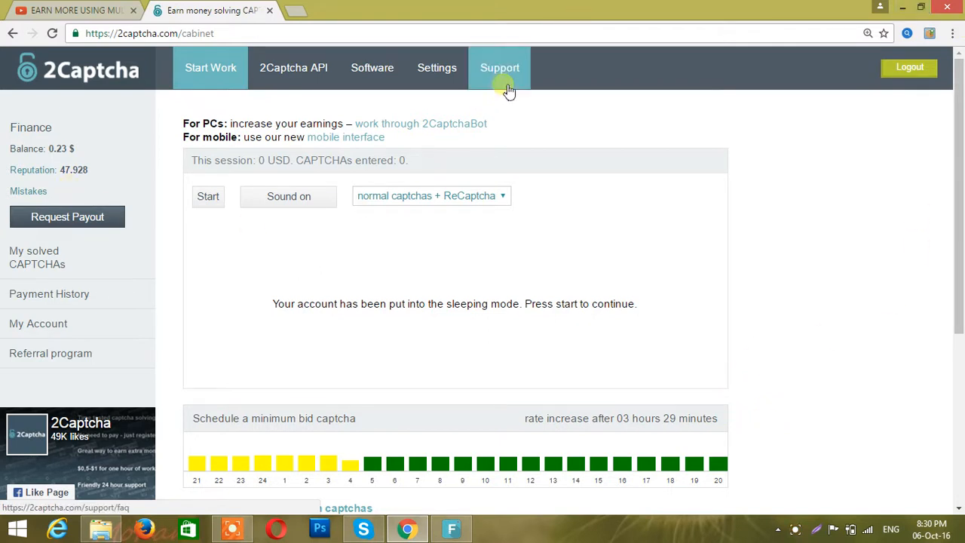
- Go to the Support section from the worker cabinet navigation bar
left_click(500, 66)
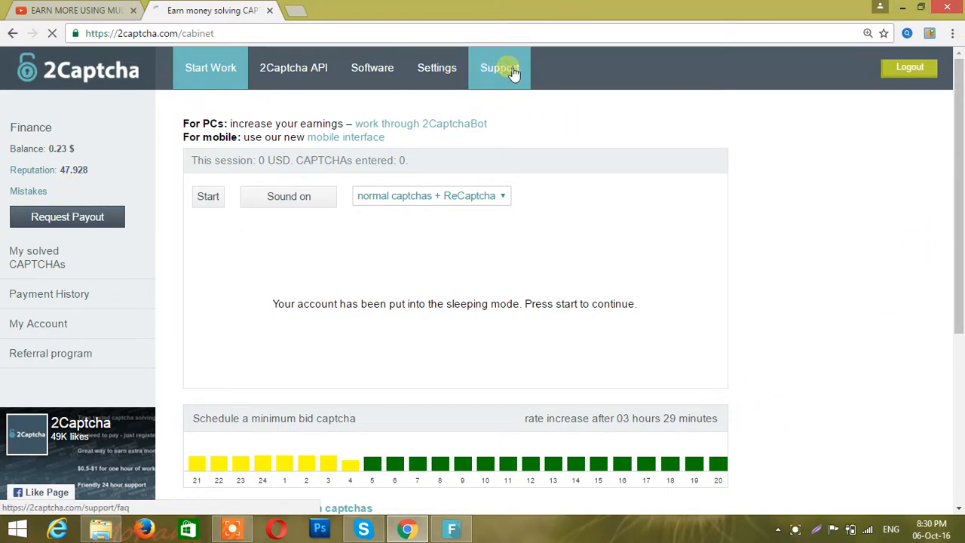
- Open the For Workers FAQ article 'New program for "I'm not a robot" recaptcha'
left_click(500, 66)
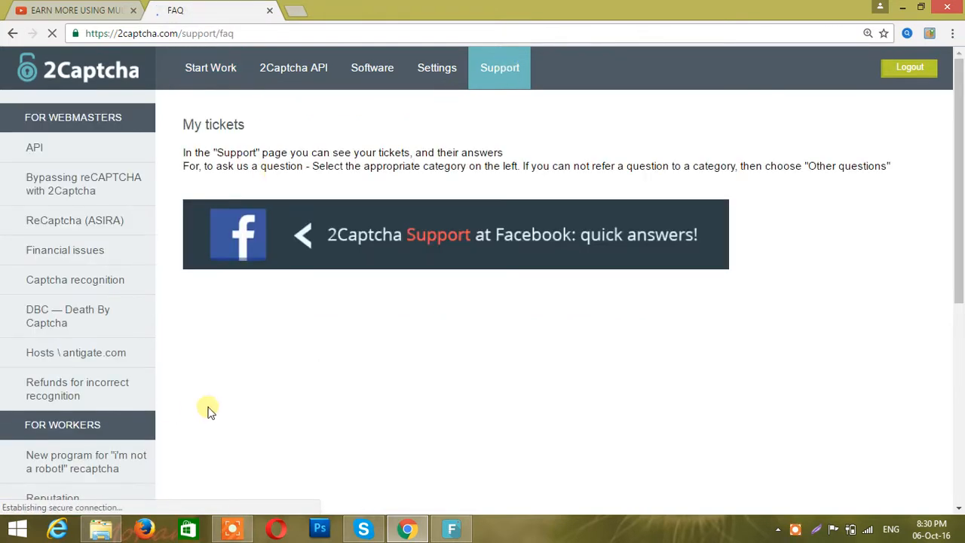
scroll("down", 3)
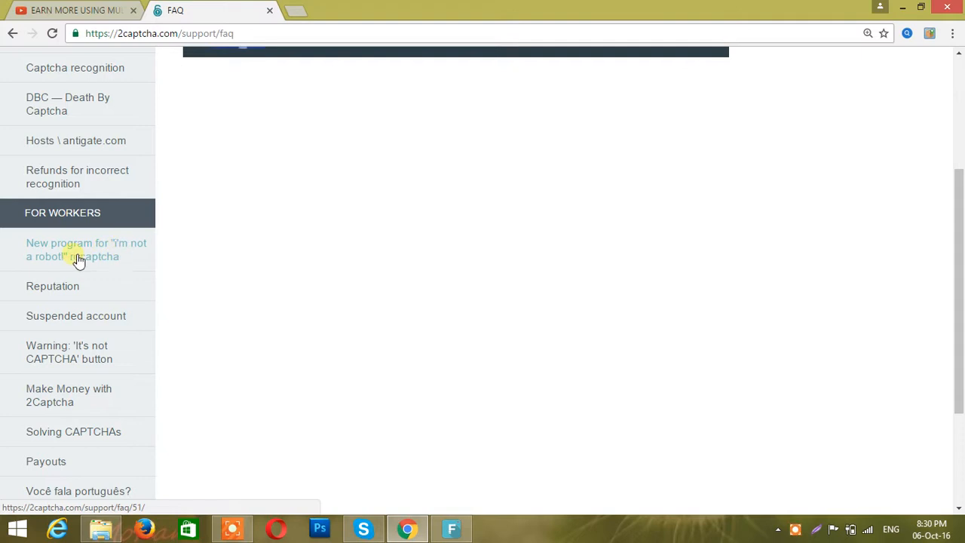
left_click(78, 251)
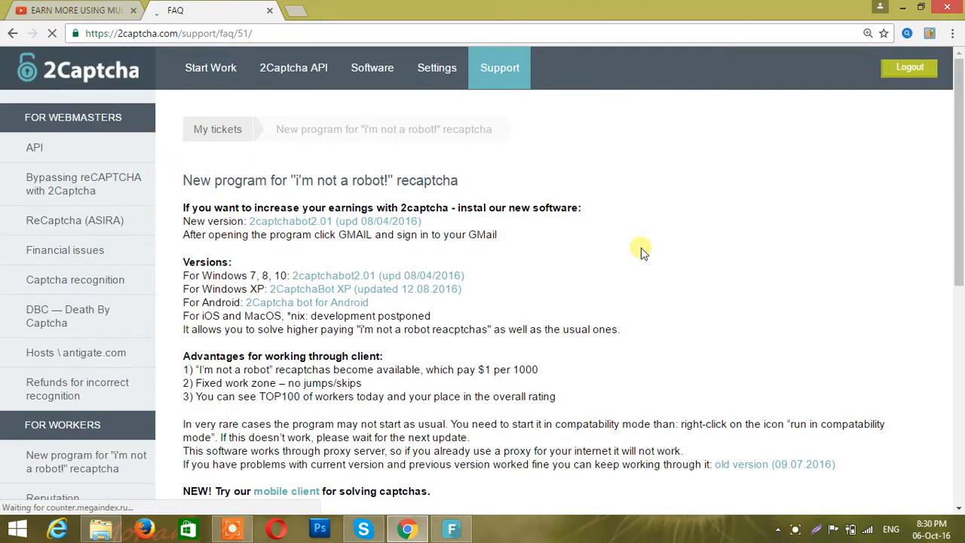
- Download the 2captchabot 2.01 client via the 'For Windows 7, 8, 10' link
double_click(193, 274)
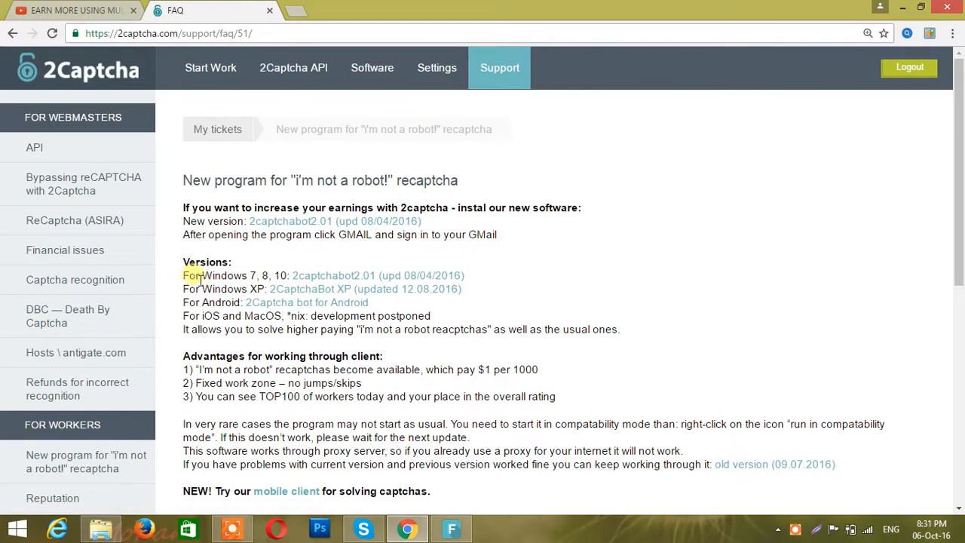
mouse_move(344, 274)
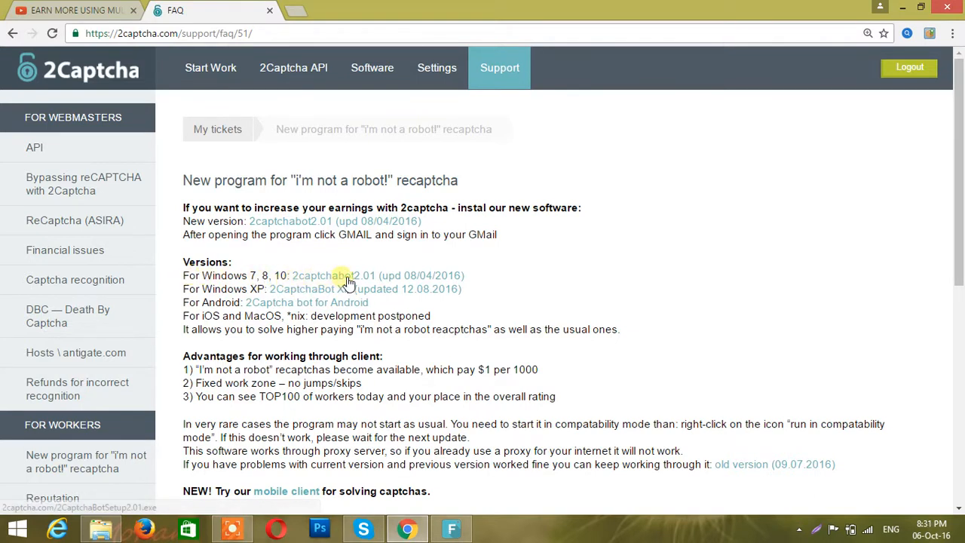
mouse_move(374, 277)
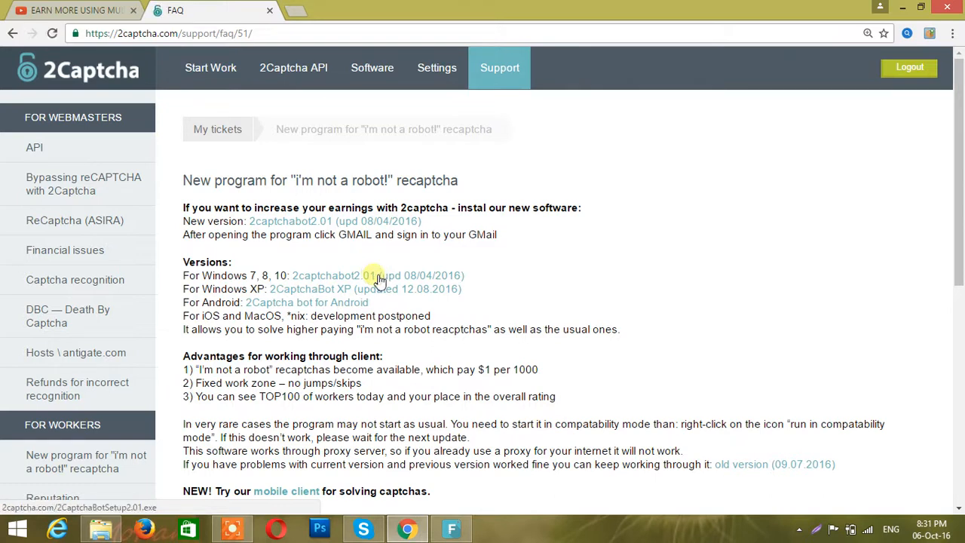
mouse_move(341, 282)
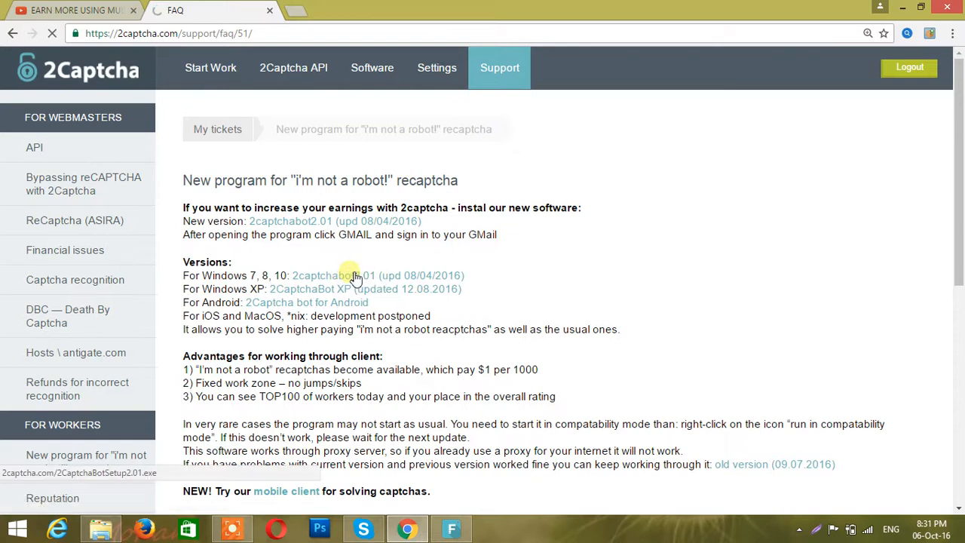
left_click(347, 274)
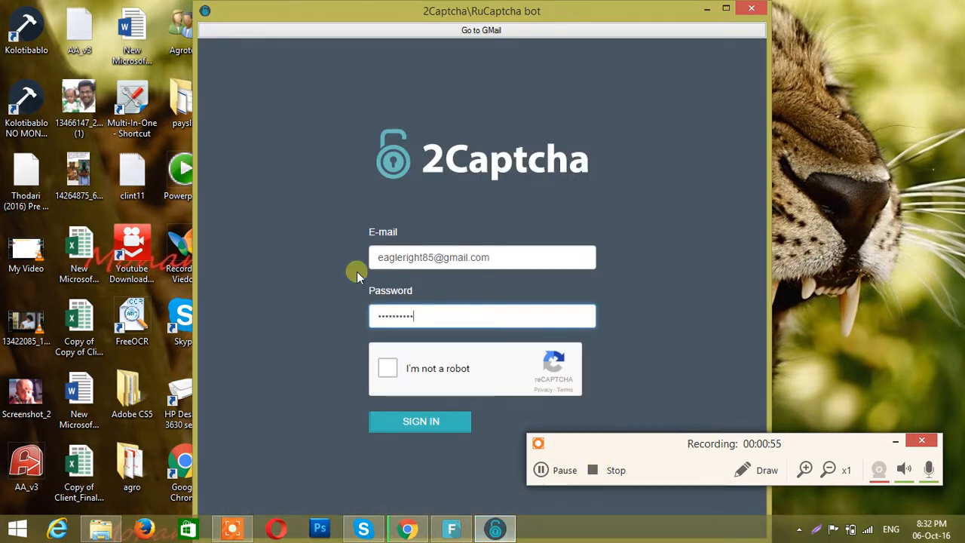
mouse_move(371, 389)
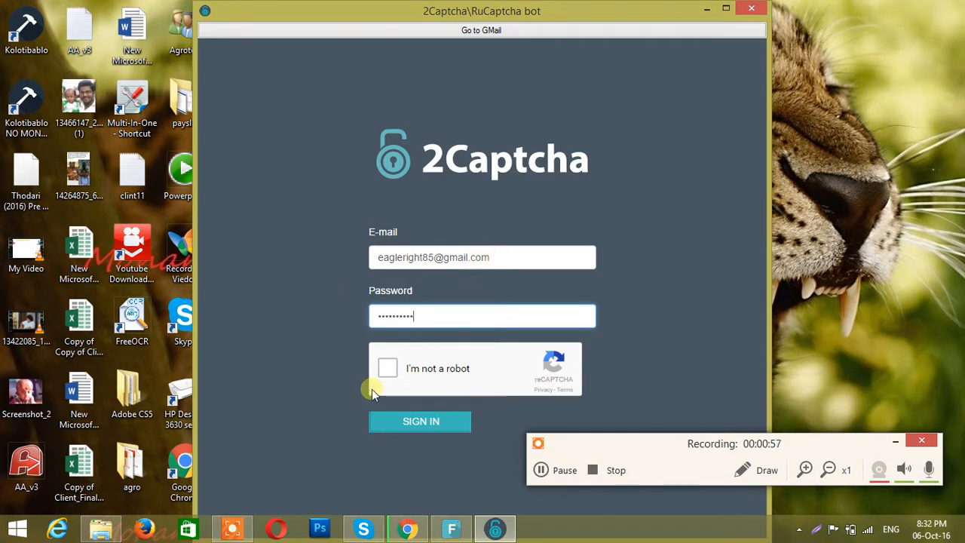
- Pass the sign-in robot check by selecting the street number and street sign images and verifying
left_click(388, 368)
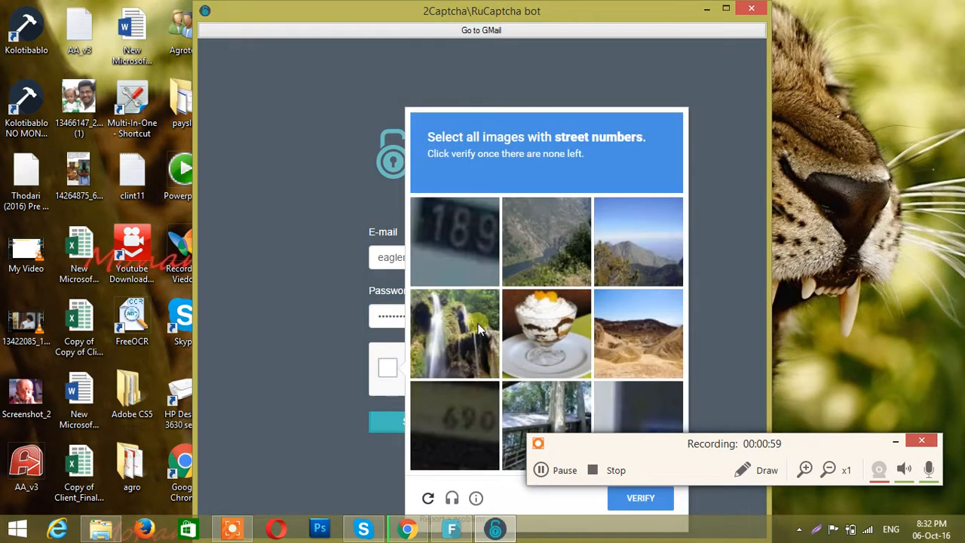
left_click(455, 240)
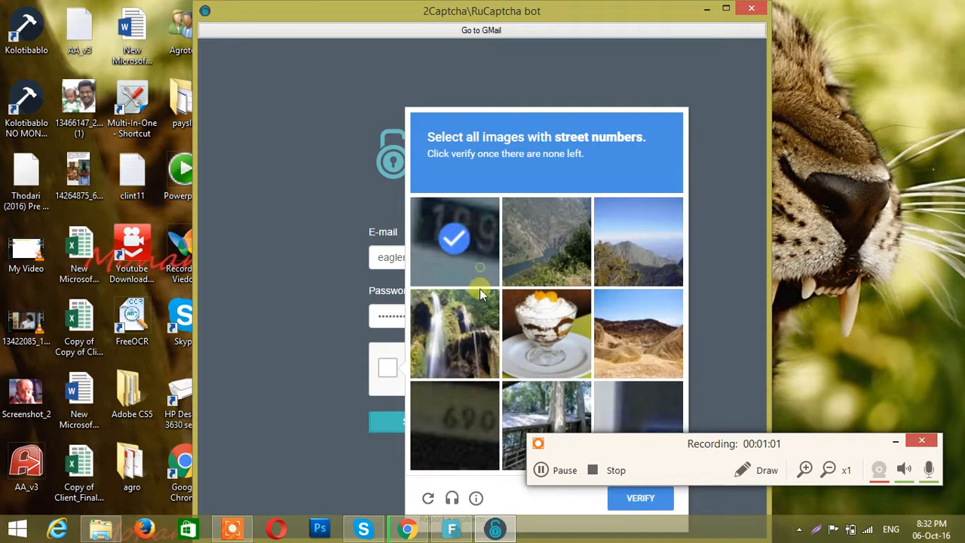
left_click(455, 242)
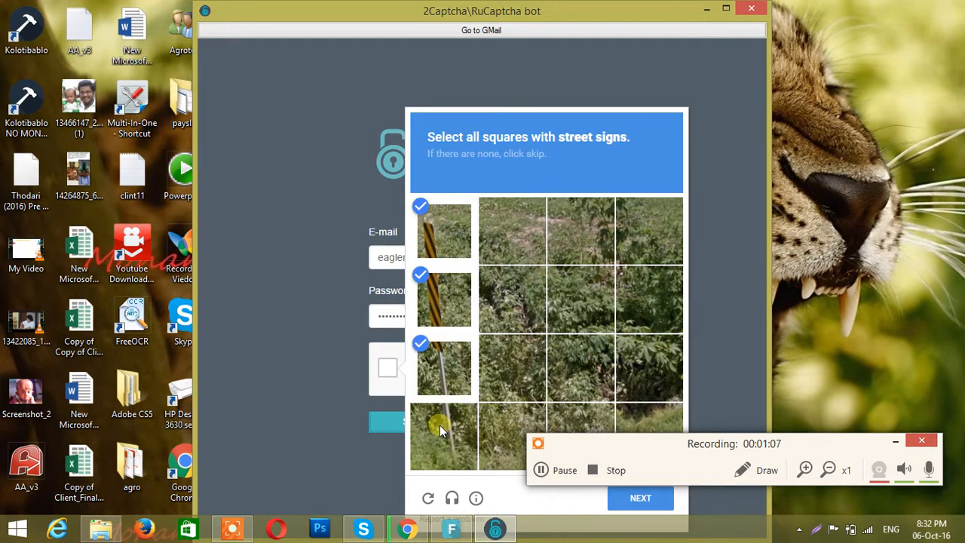
left_click(444, 436)
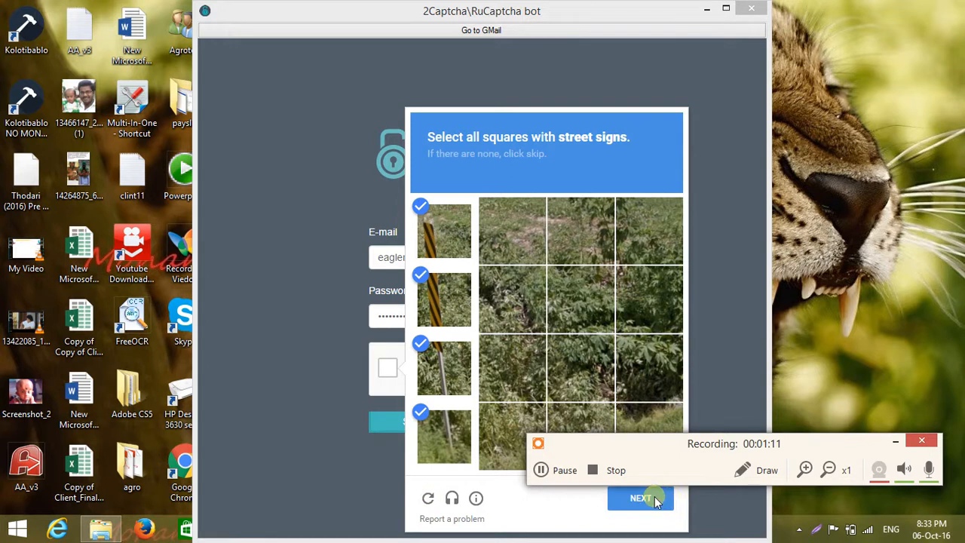
left_click(639, 498)
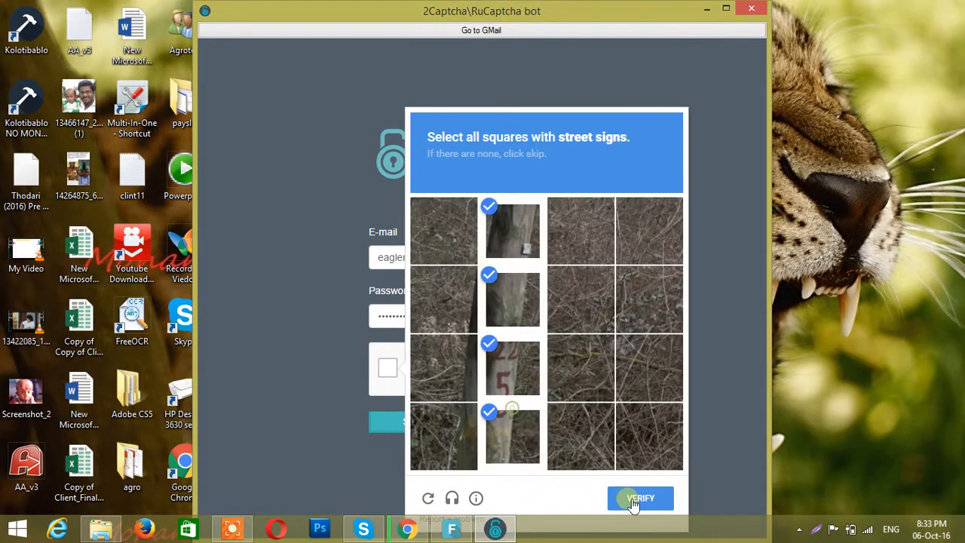
left_click(640, 498)
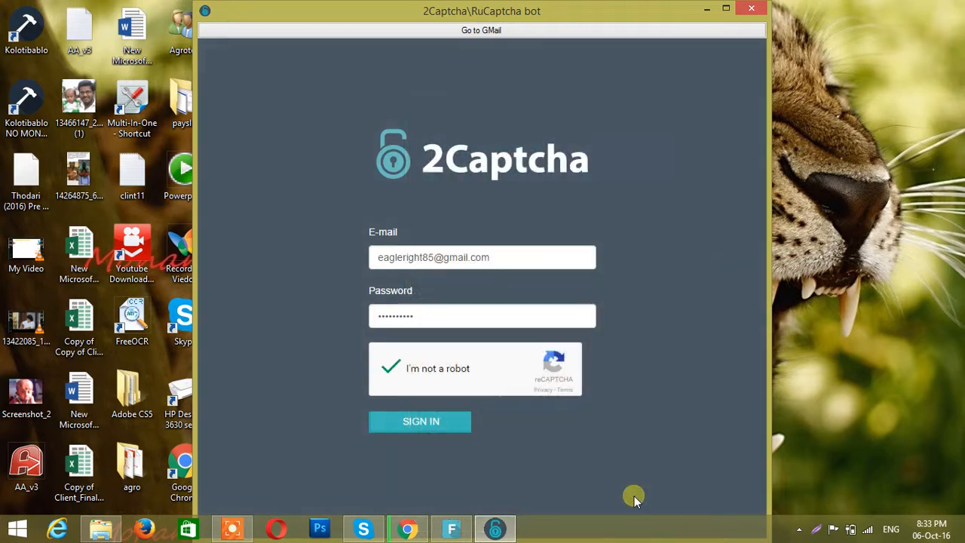
mouse_move(419, 423)
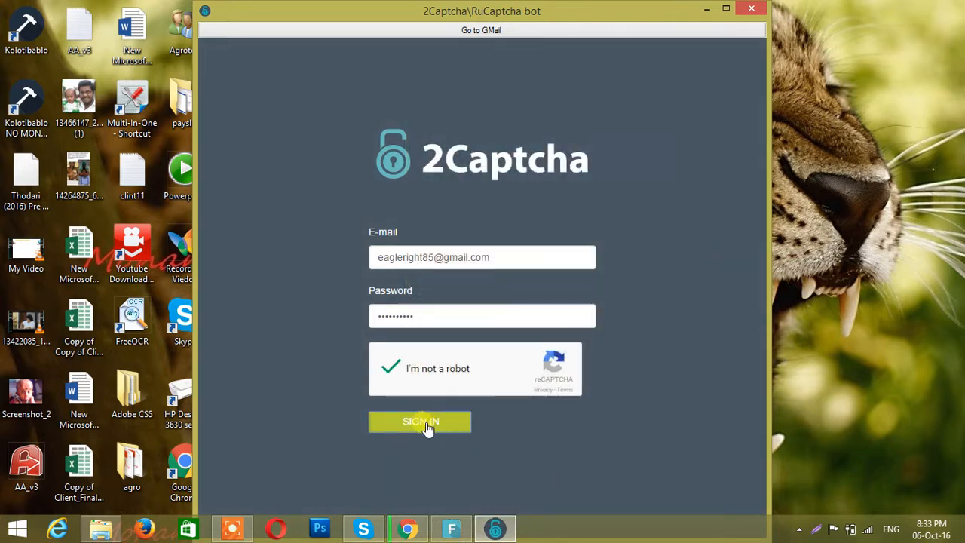
- Sign in to the bot account and set received CAPTCHAs to 'only ReCaptcha'
left_click(420, 423)
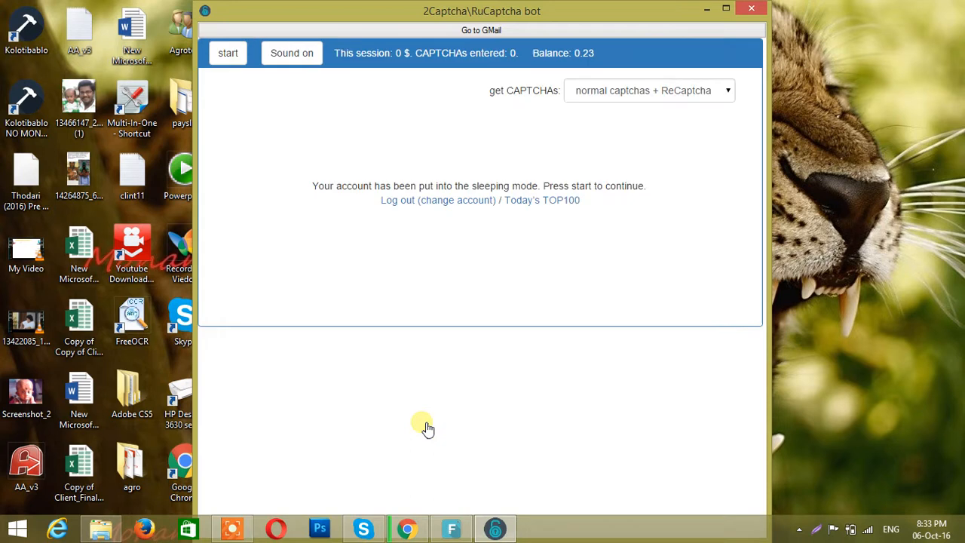
mouse_move(646, 90)
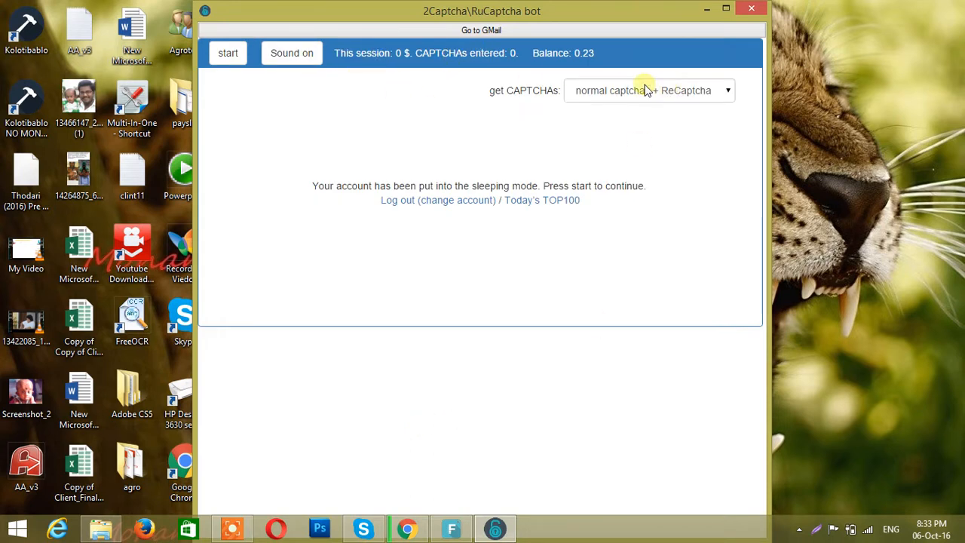
left_click(649, 91)
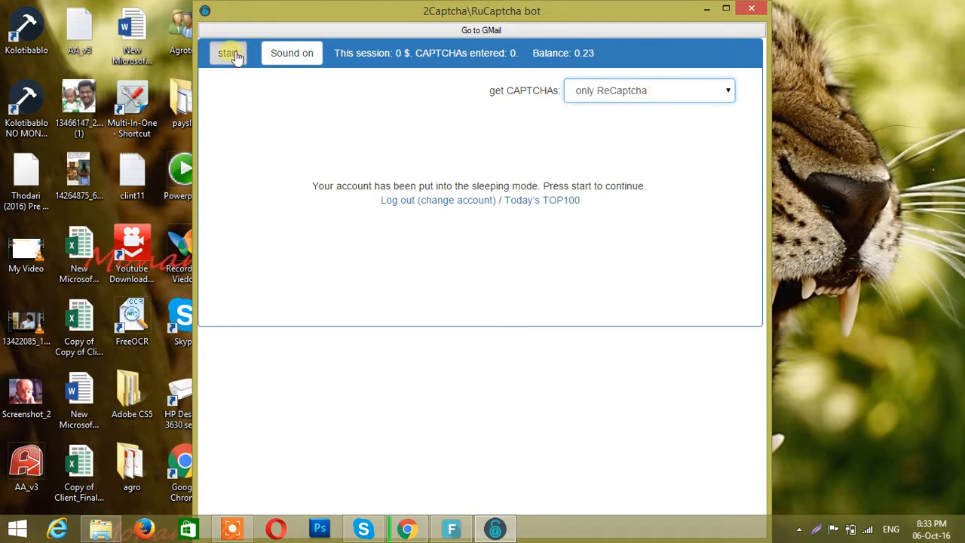
- Start work and solve the first incoming reCAPTCHA, selecting the house and street sign images and verifying
left_click(230, 53)
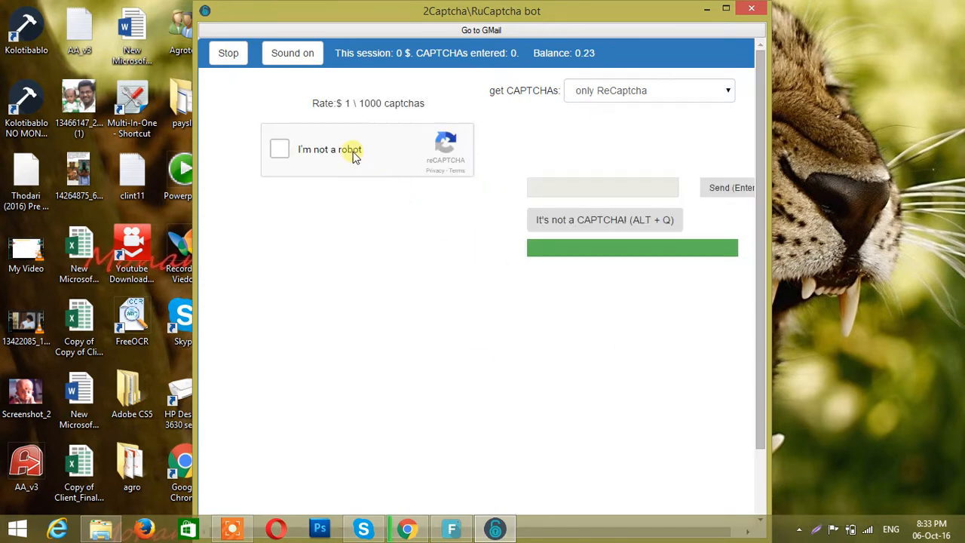
left_click(280, 149)
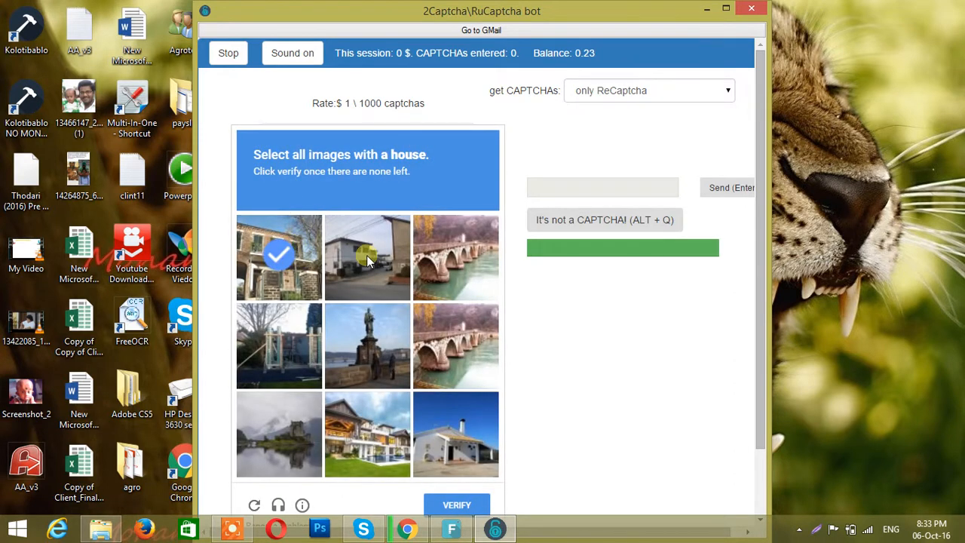
left_click(254, 505)
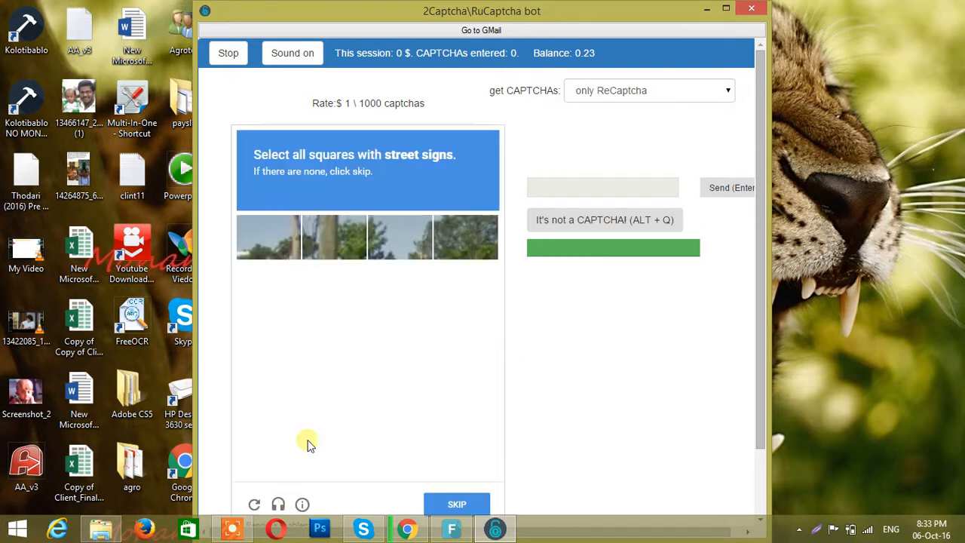
left_click(334, 377)
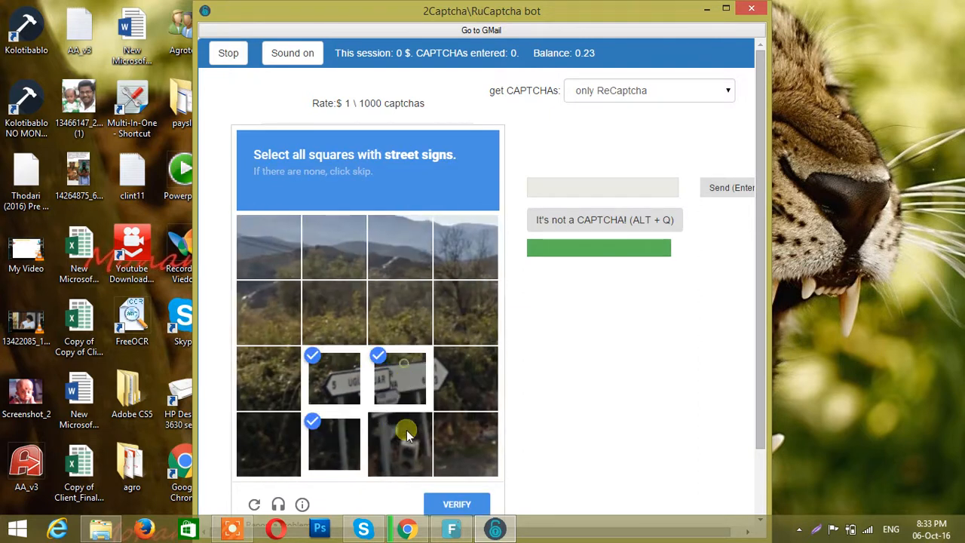
left_click(457, 504)
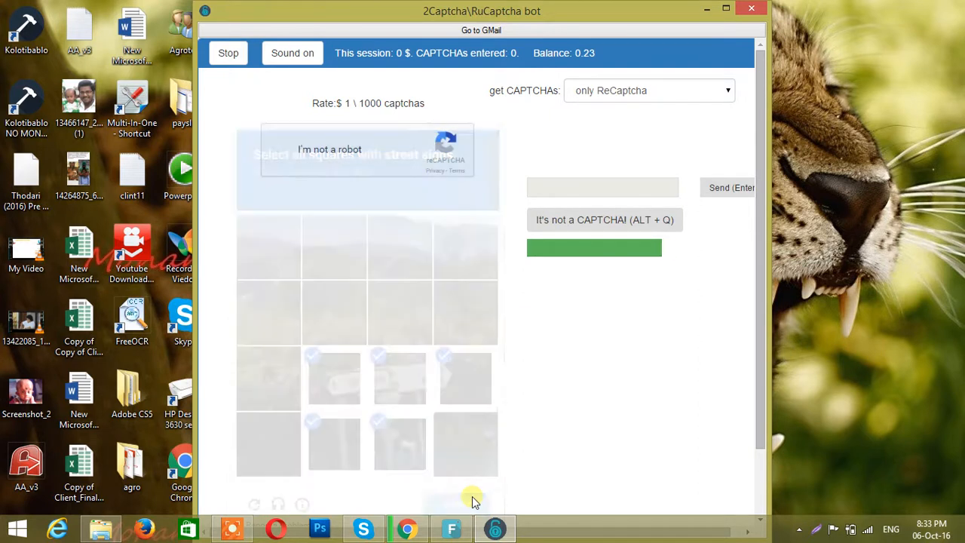